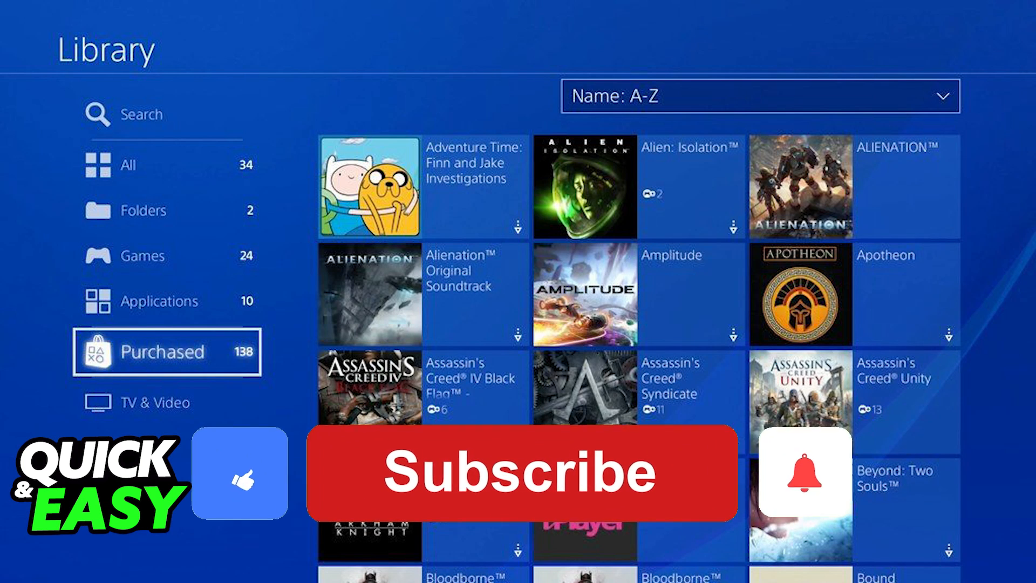
{"action": "left_click", "coordinate": [522, 473]}
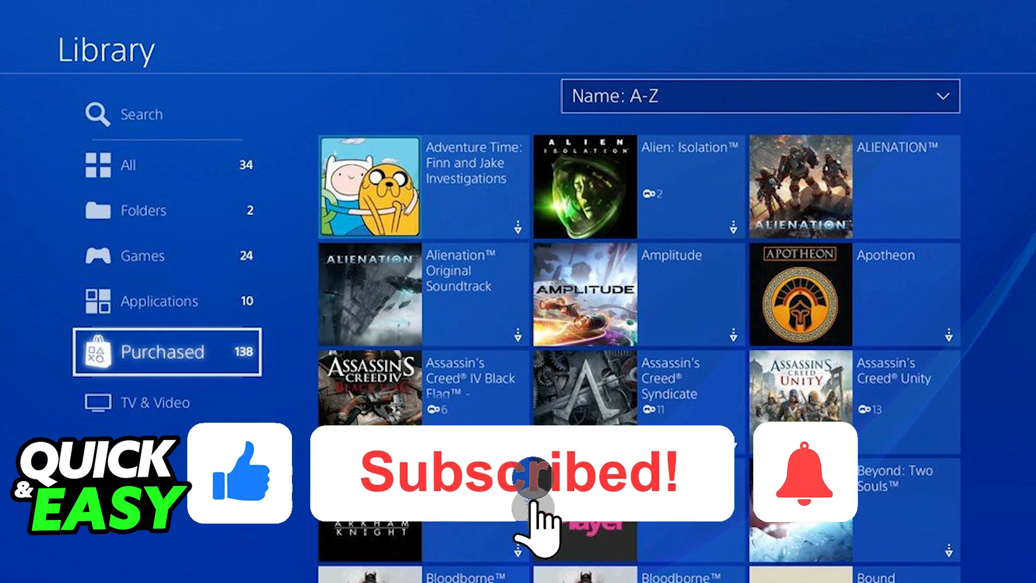